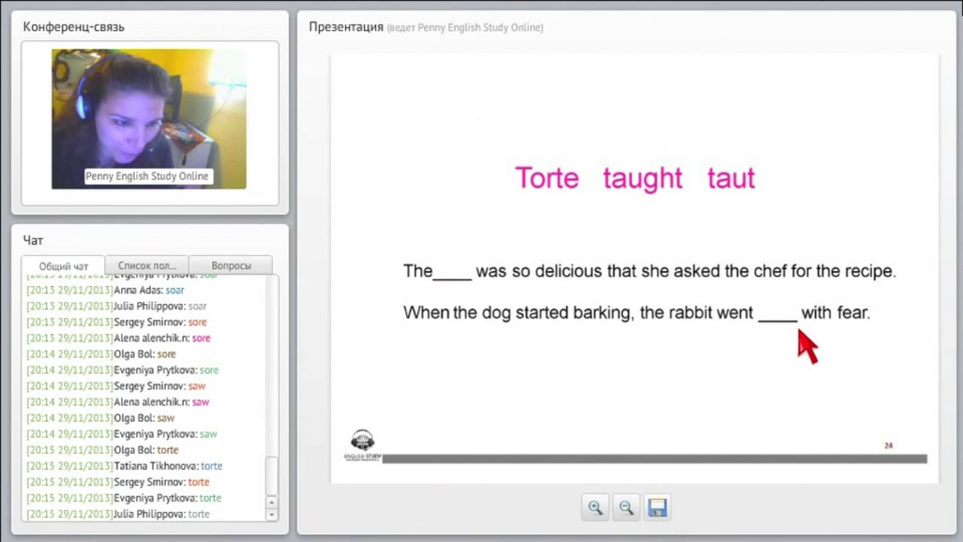
mouse_move(818, 383)
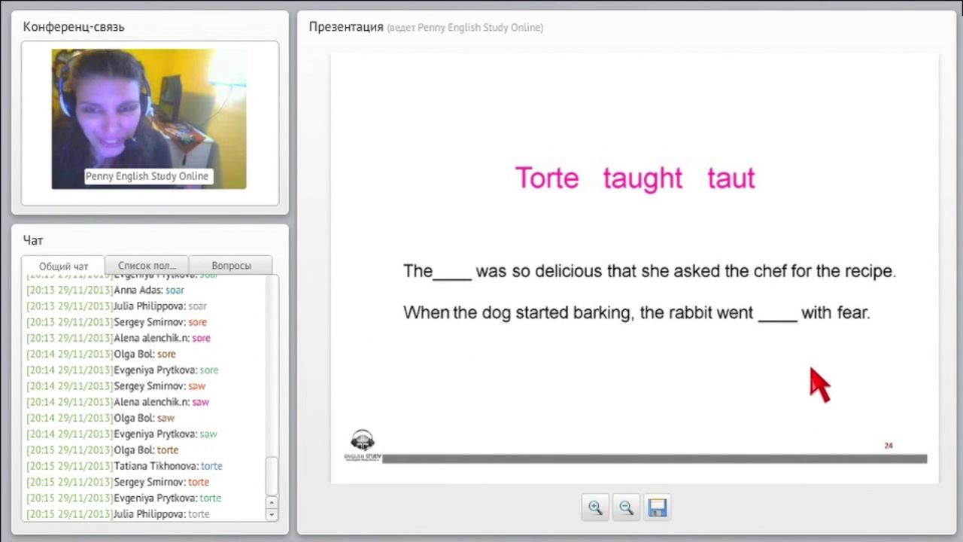
mouse_move(816, 391)
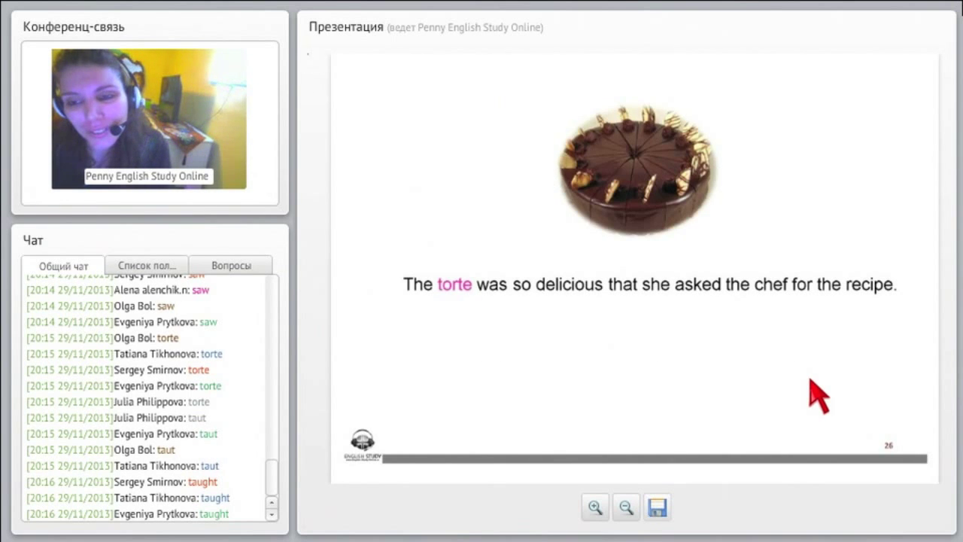
scroll(down, 3)
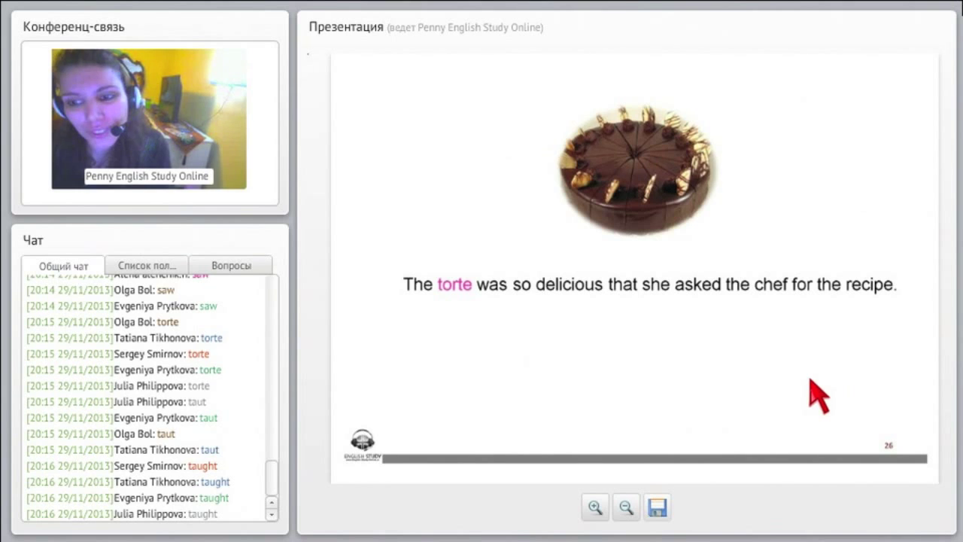